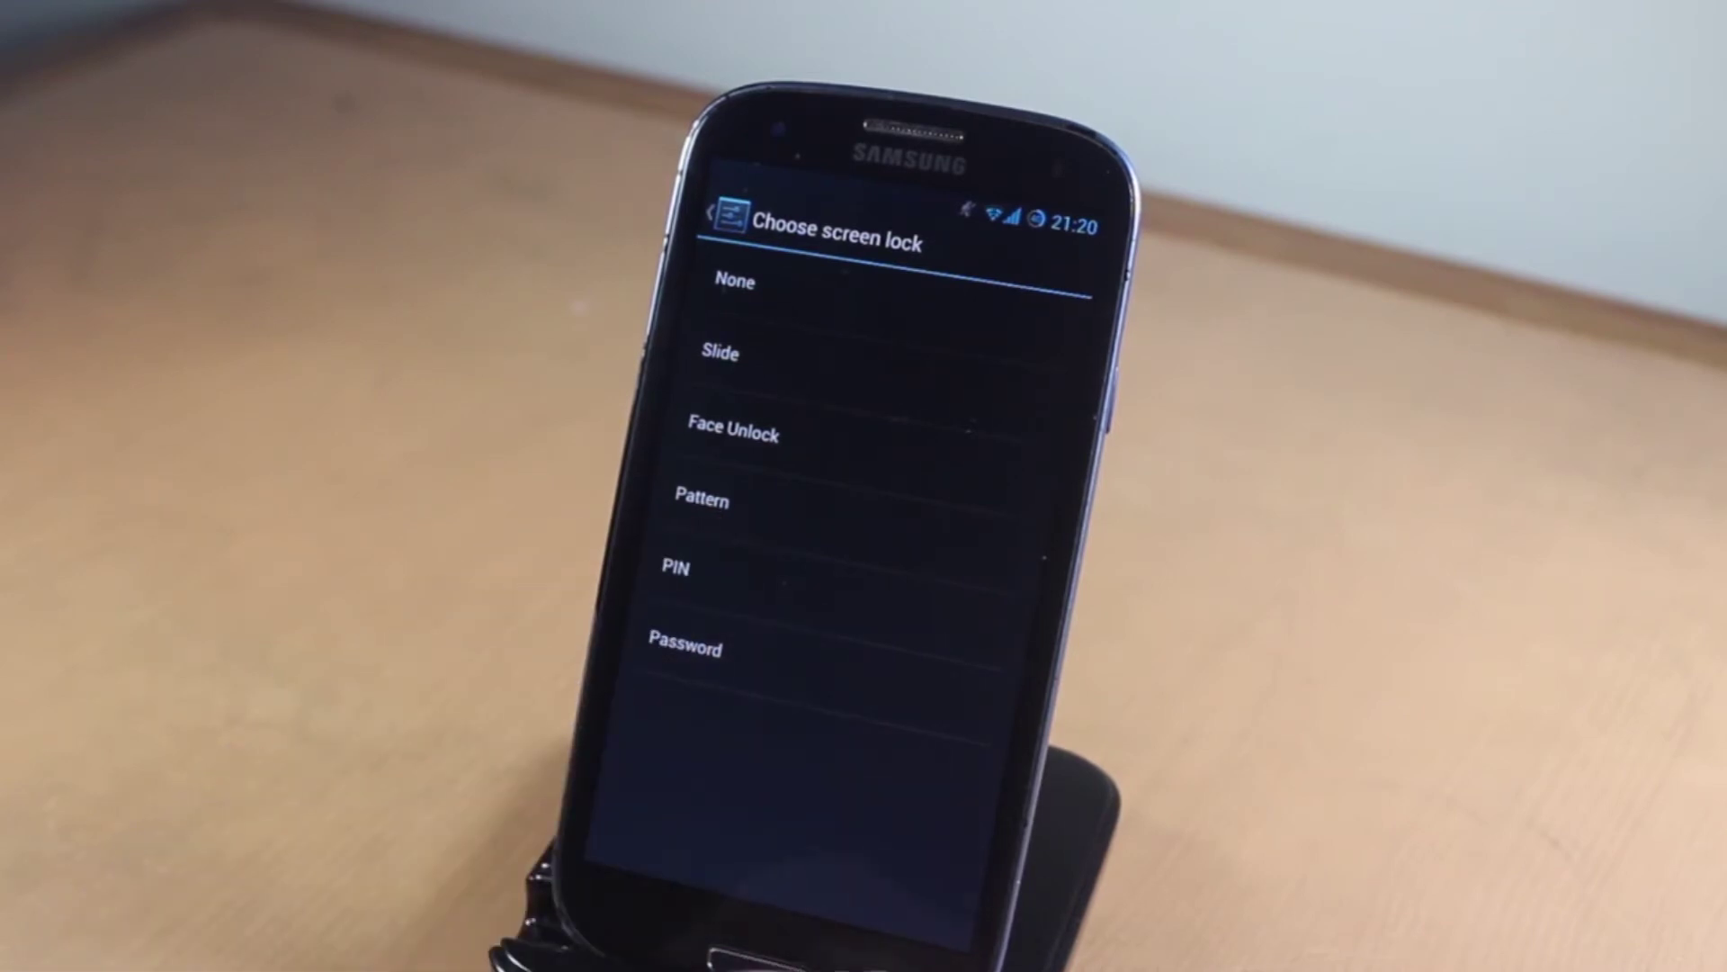
- Open Screen lock to view None, Slide, Face Unlock, Pattern, PIN and Password
left_click(717, 353)
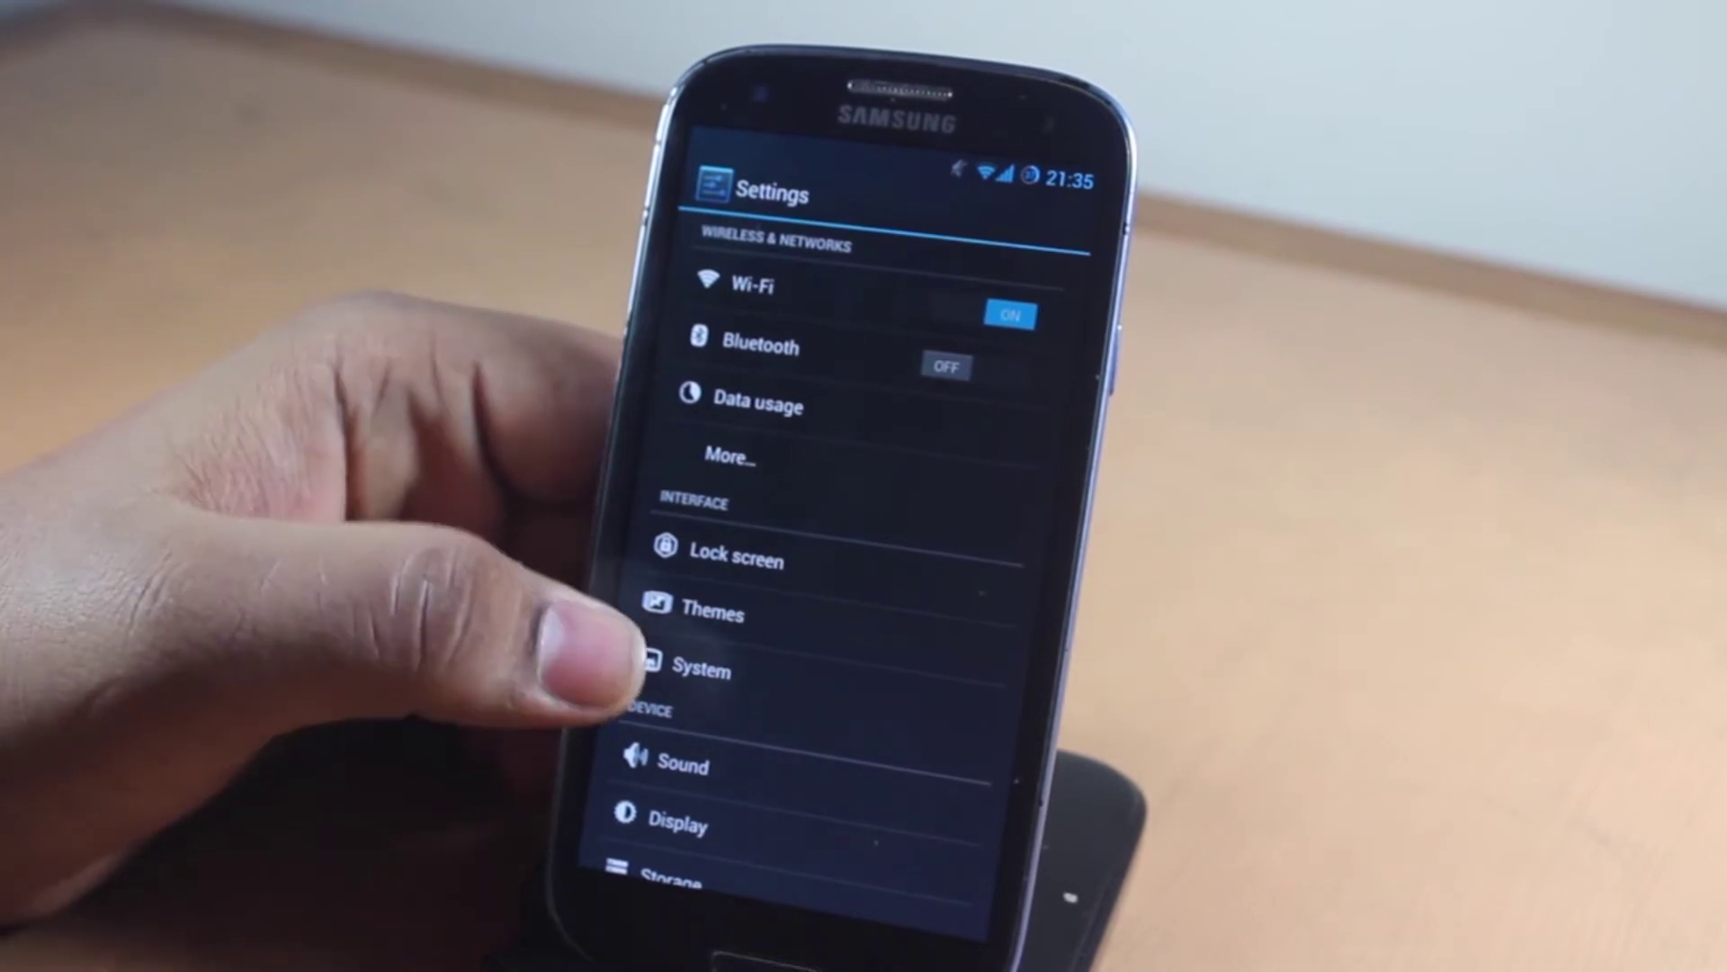
- Set the status bar battery style to Circle with percentage
left_click(705, 668)
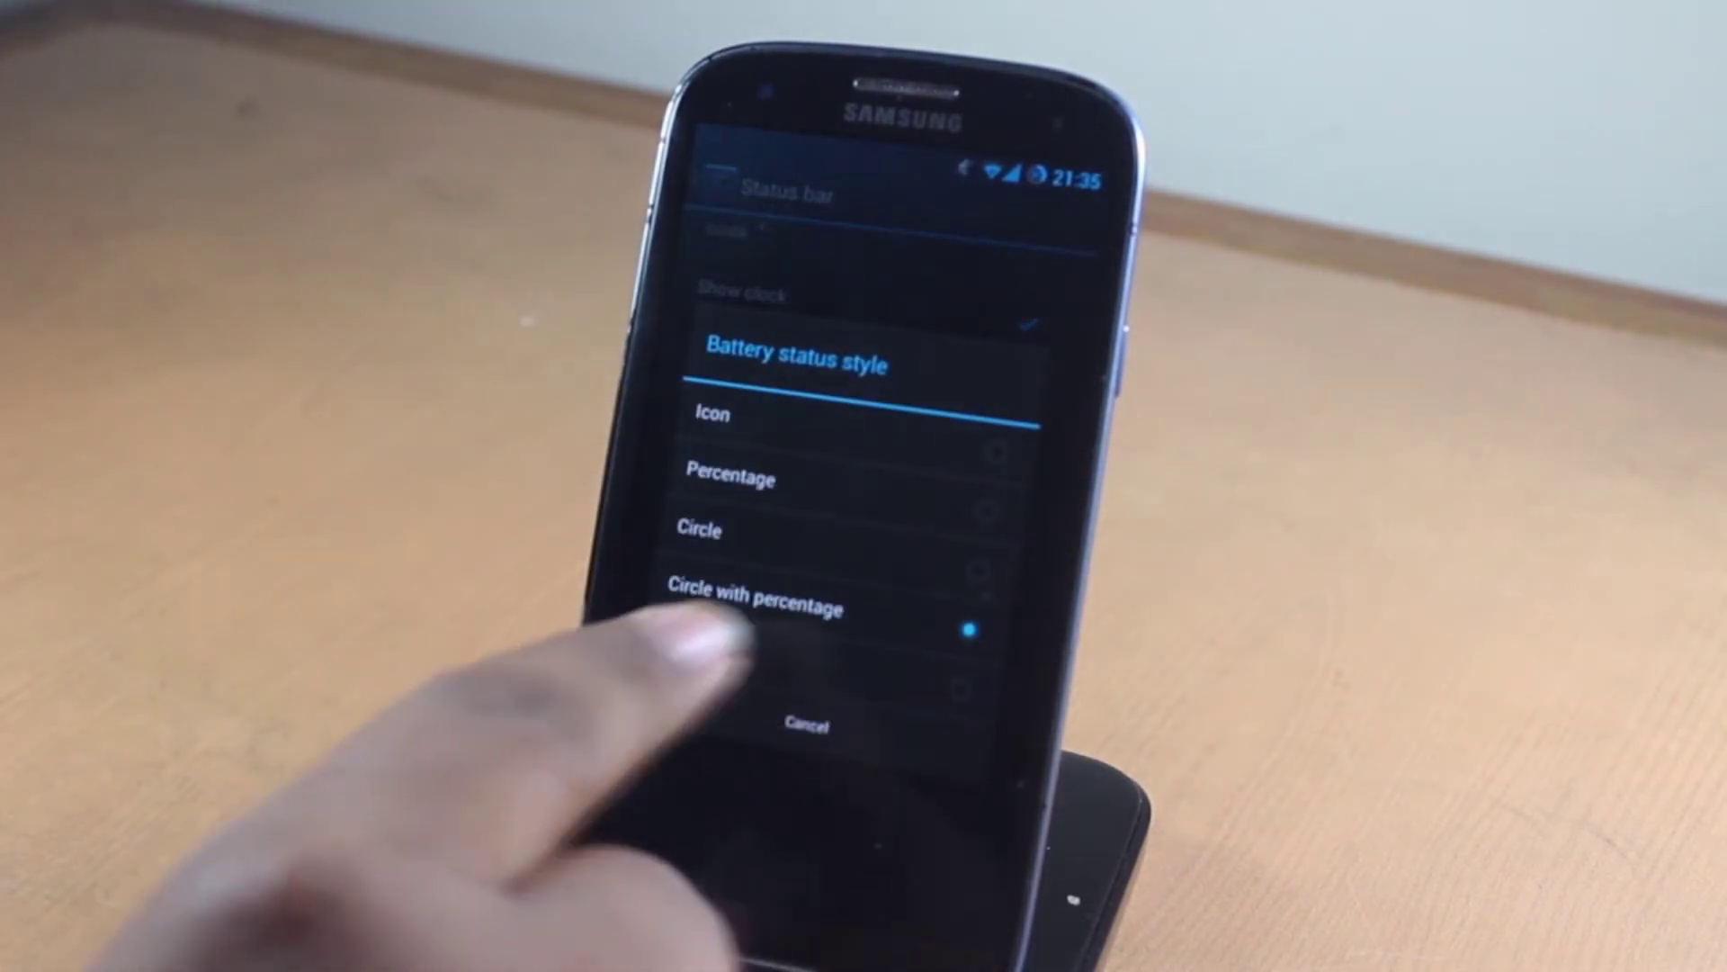
left_click(790, 607)
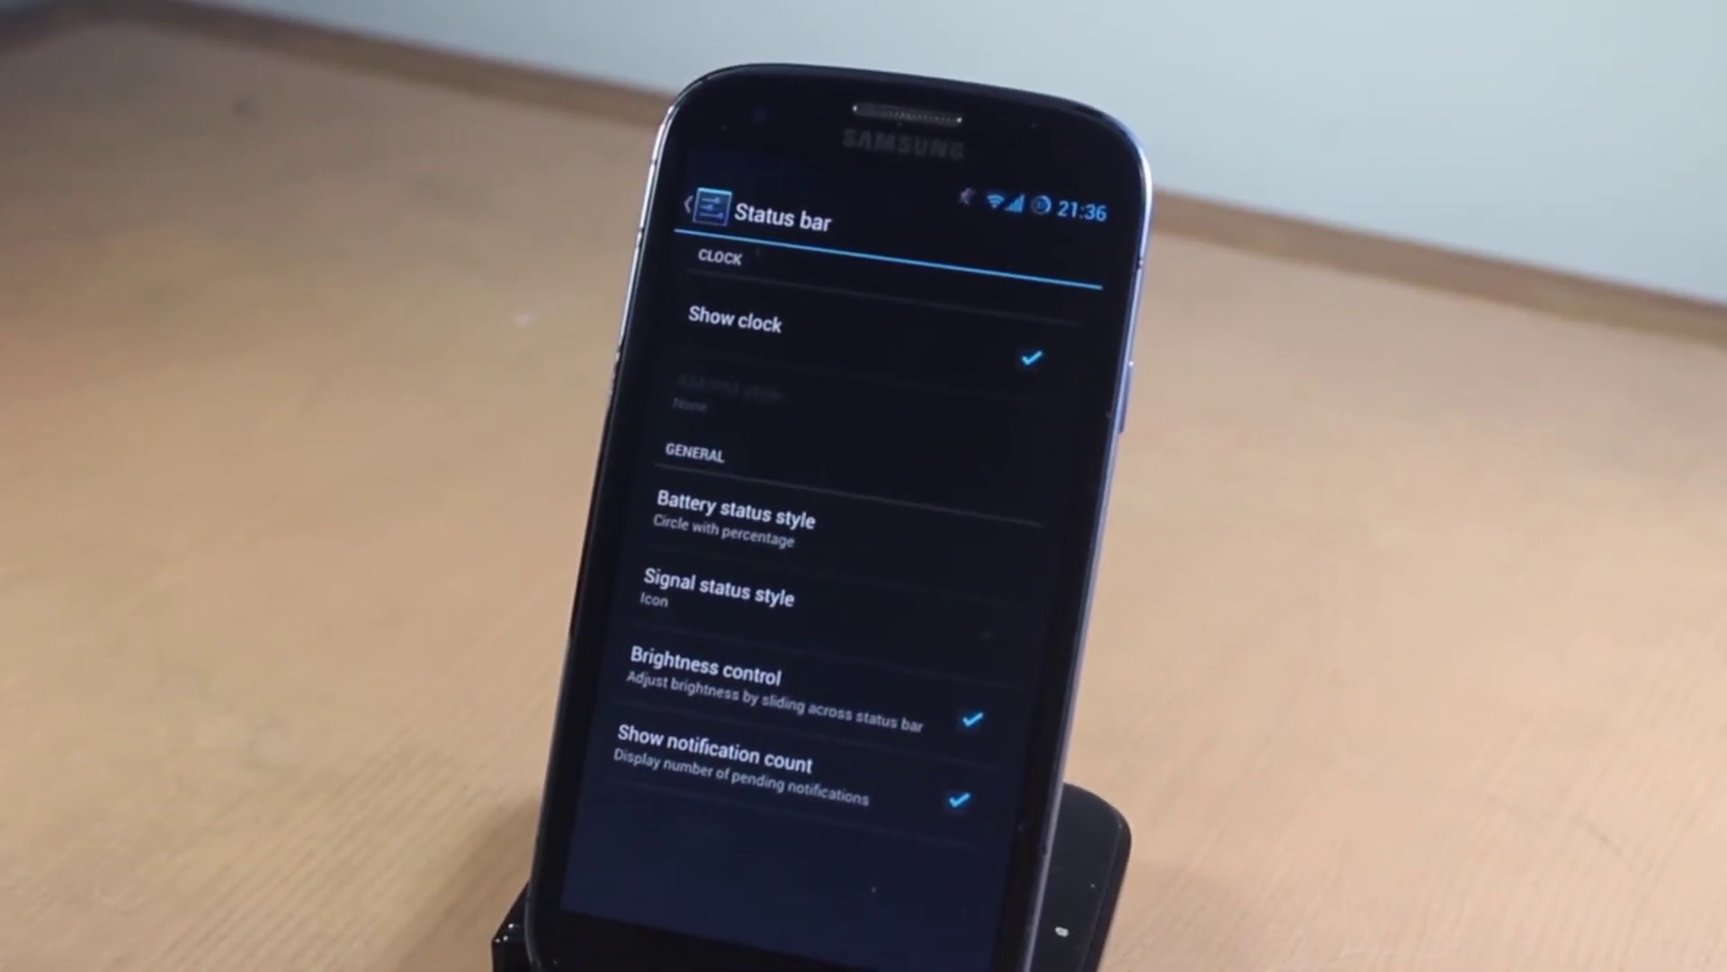
left_click(792, 778)
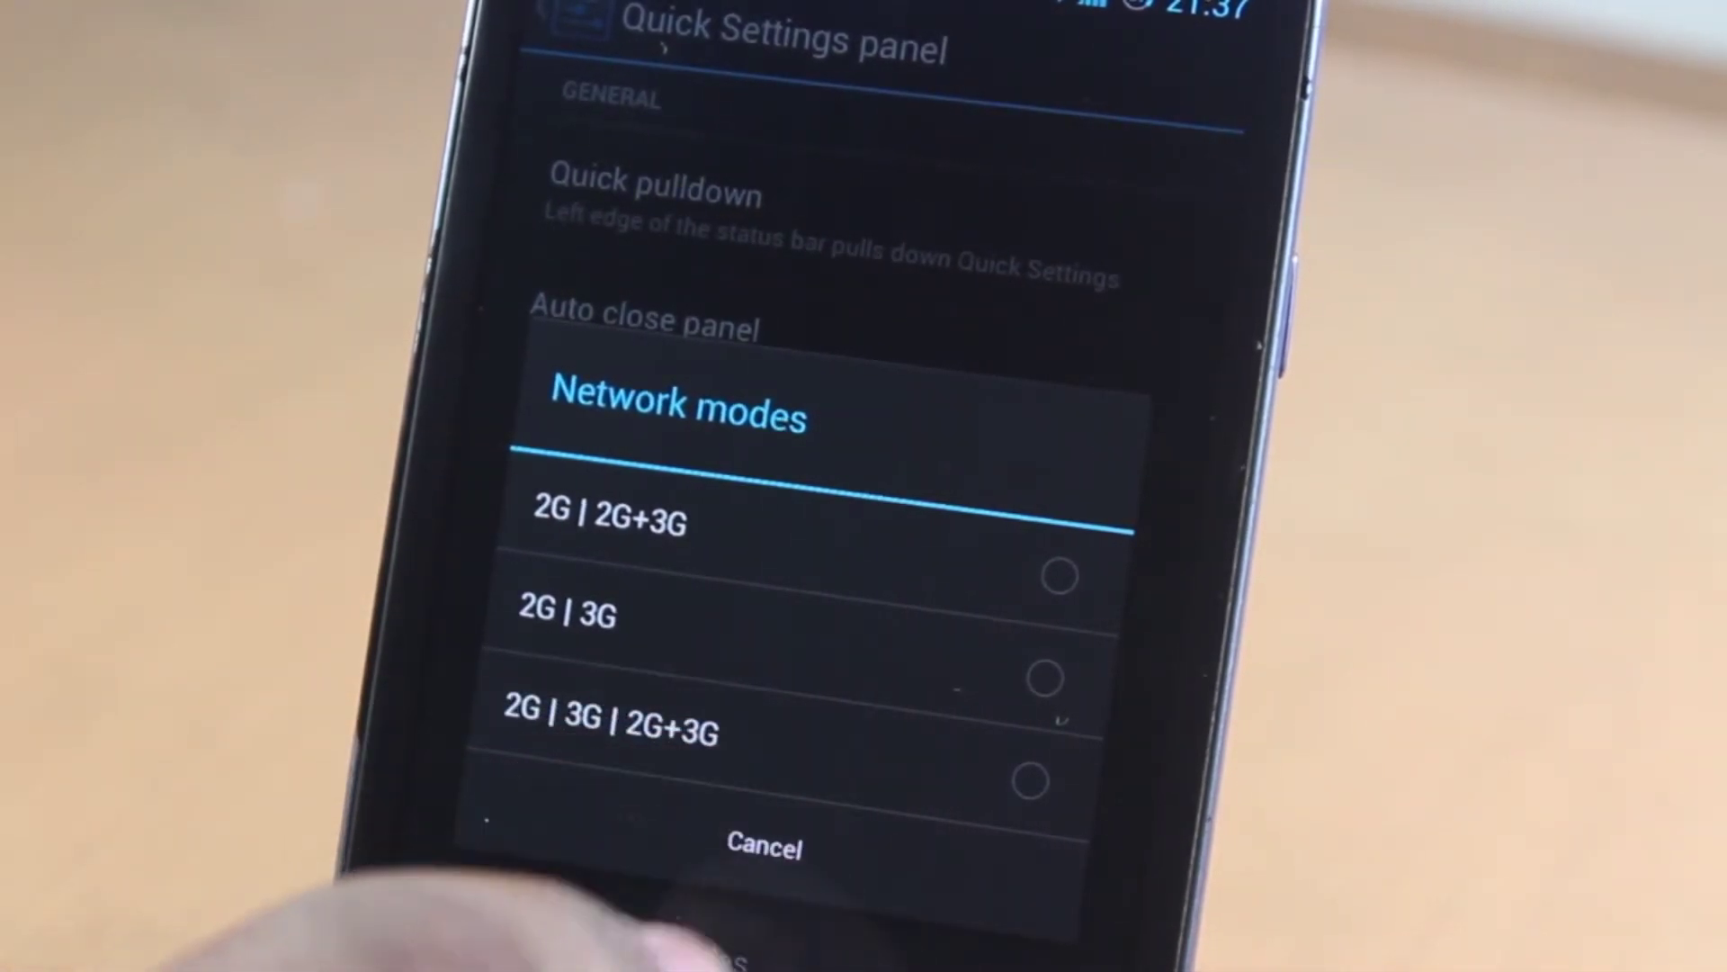
- View the Network modes choices: 2G | 2G+3G, 2G | 3G, 2G | 3G | 2G+3G
left_click(765, 848)
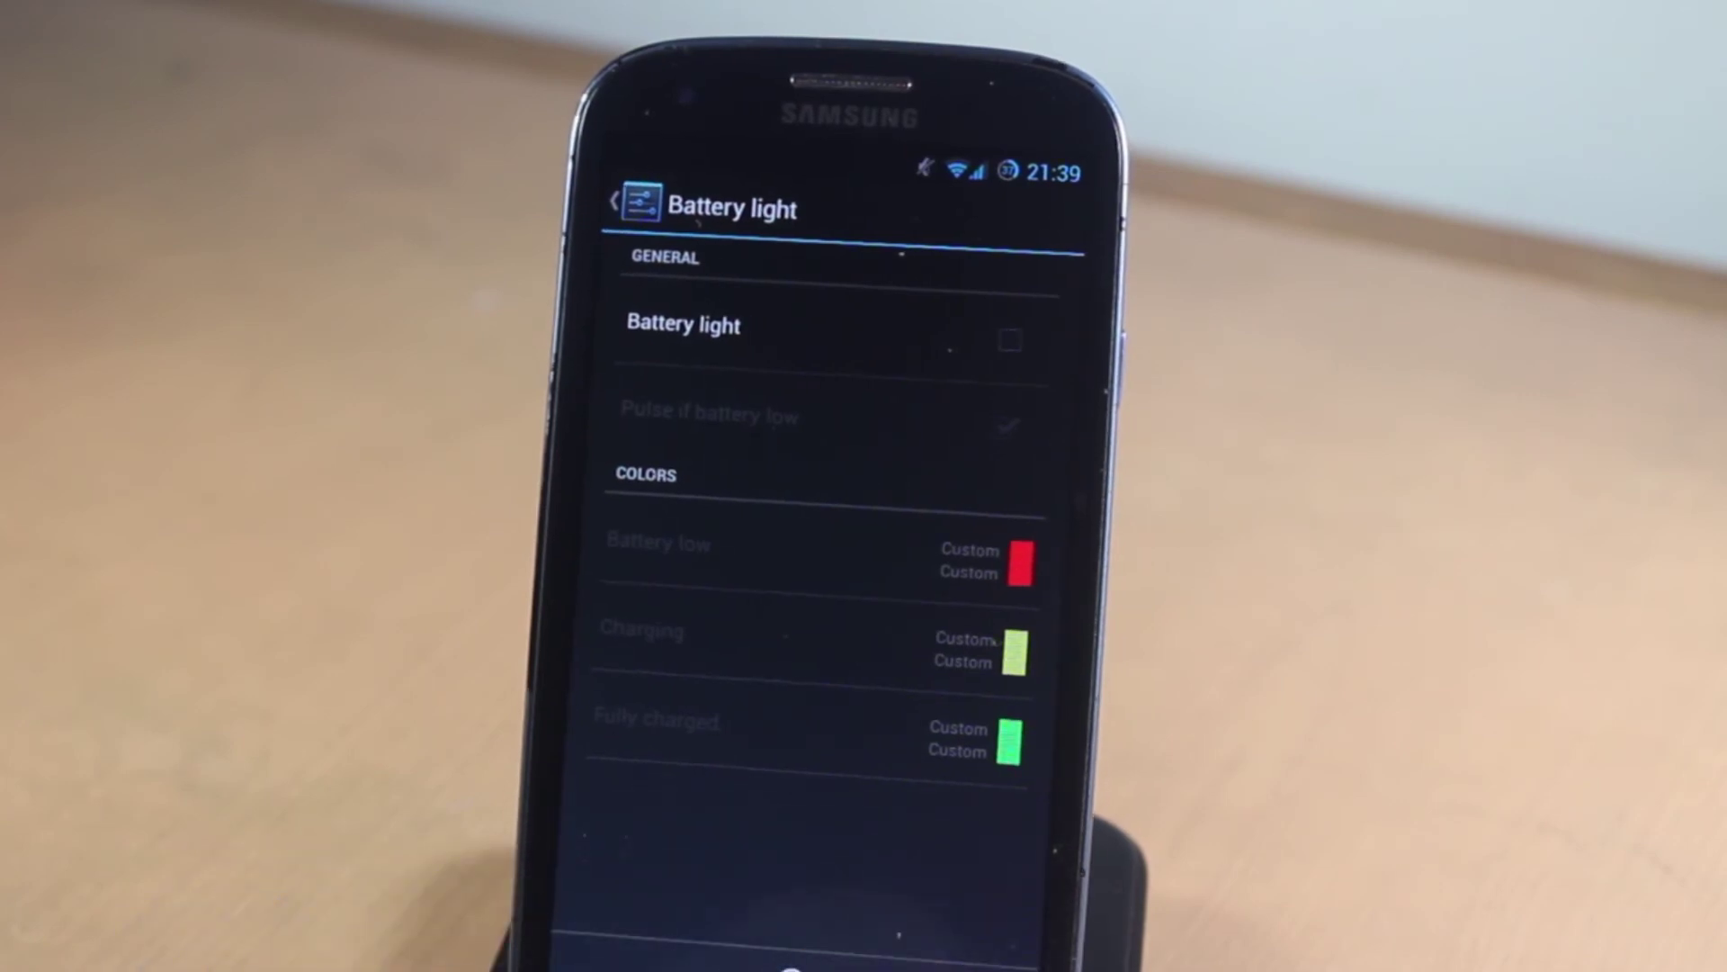
- Go back from Battery light to the System settings list
left_click(621, 207)
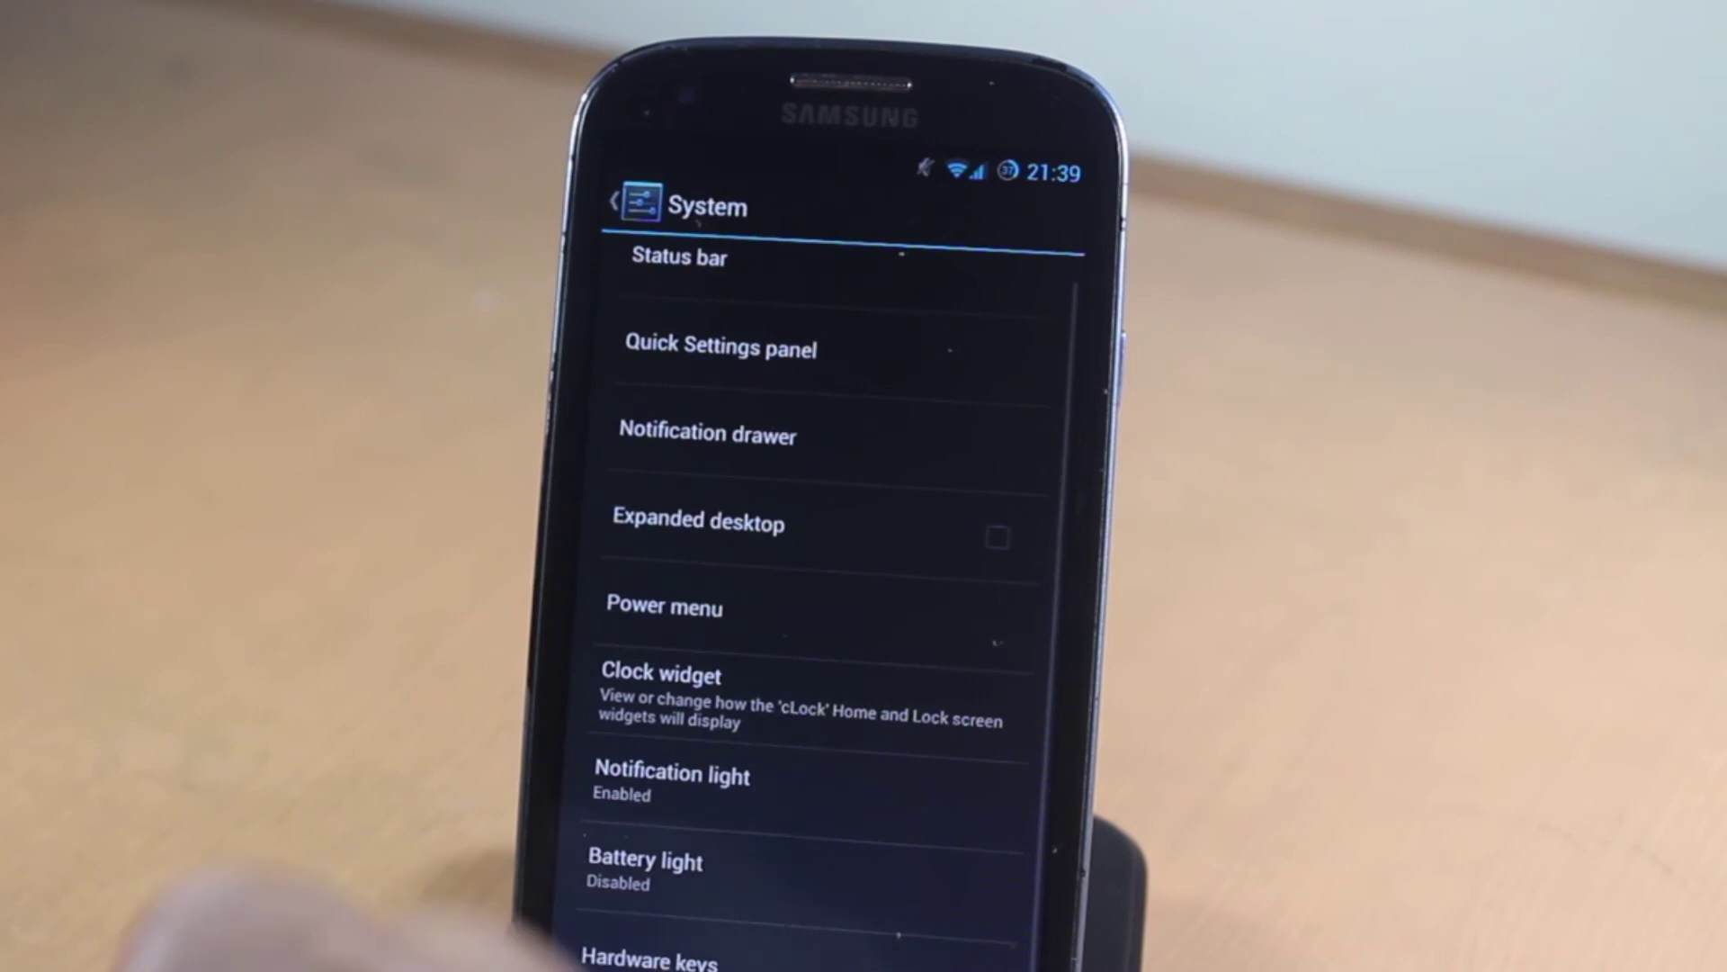